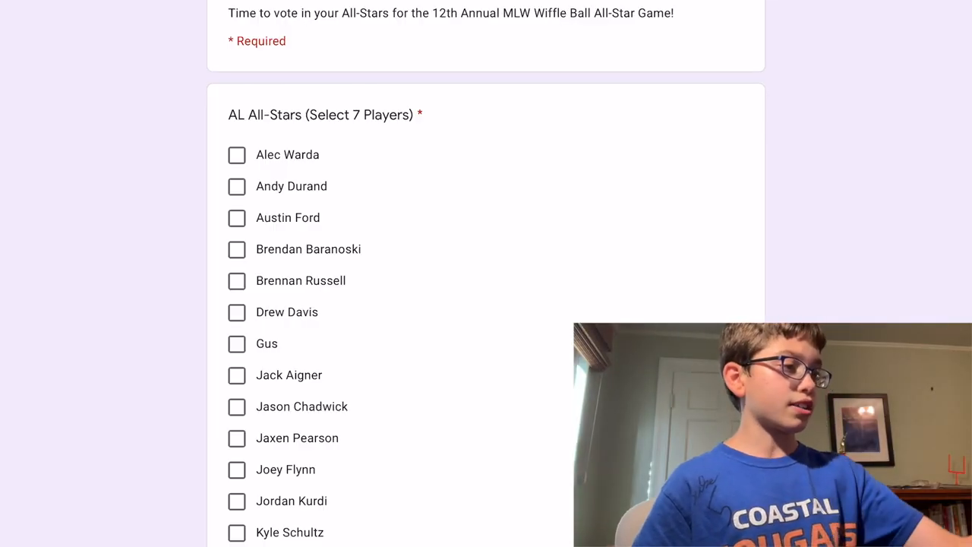
{"action": "left_click", "coordinate": [237, 311]}
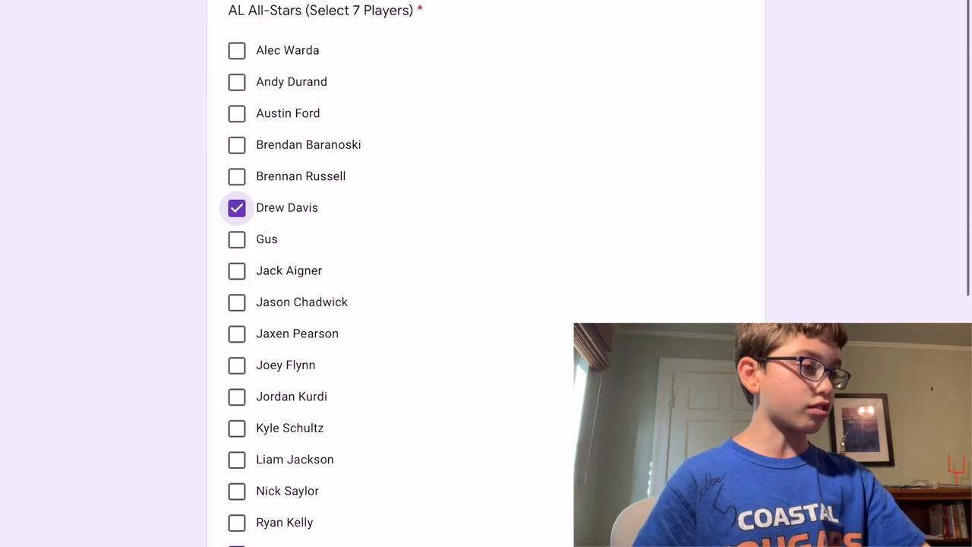
{"action": "left_click", "coordinate": [237, 490]}
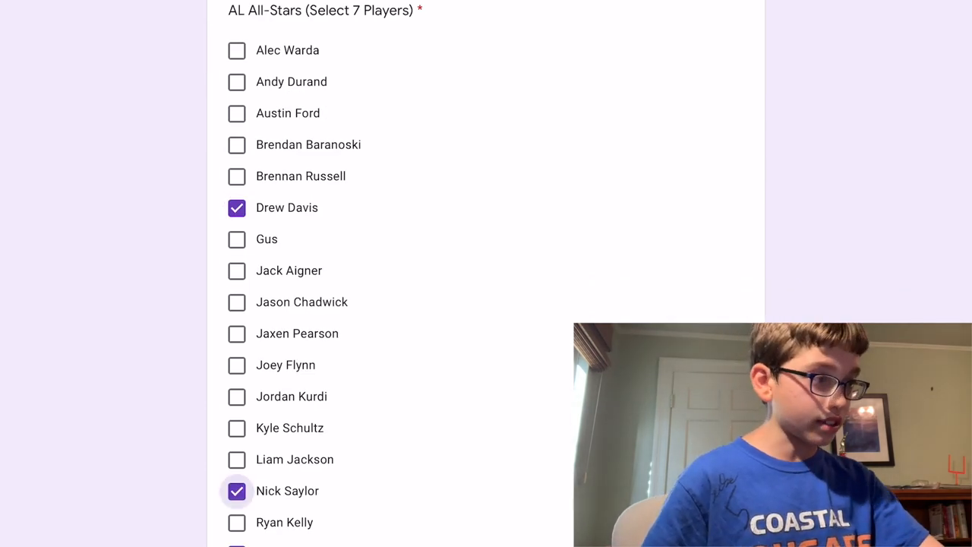
{"action": "left_click", "coordinate": [237, 428]}
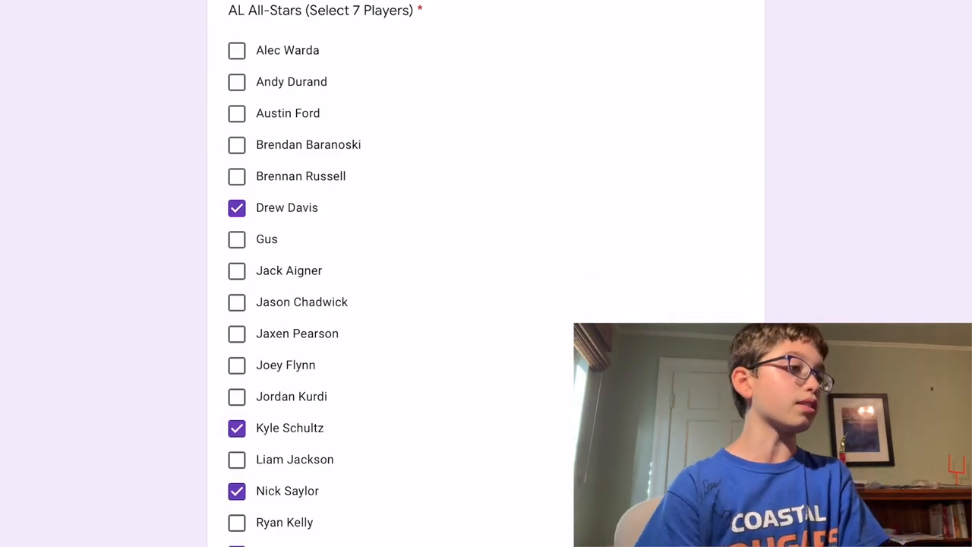
{"action": "scroll", "scroll_direction": "down", "scroll_amount": 3}
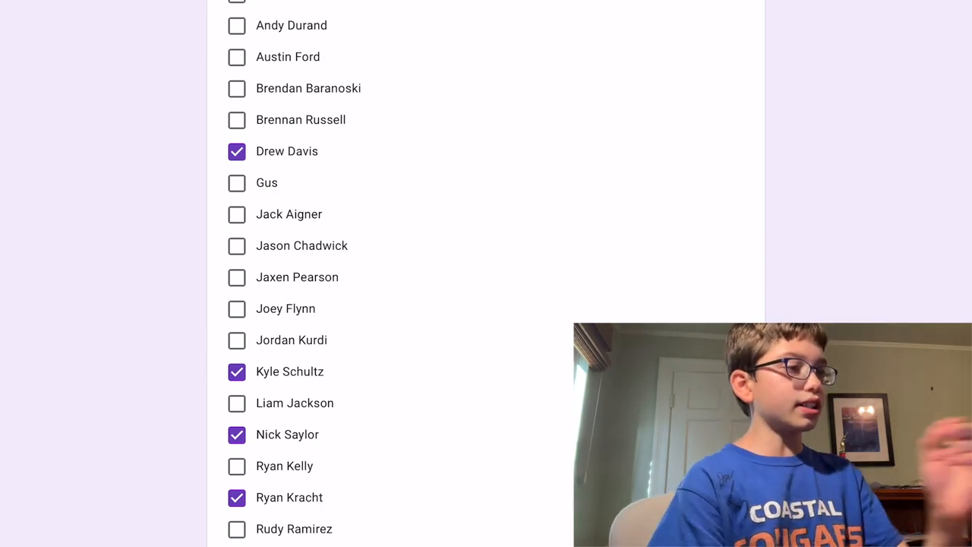
{"action": "scroll", "scroll_direction": "down", "scroll_amount": 3}
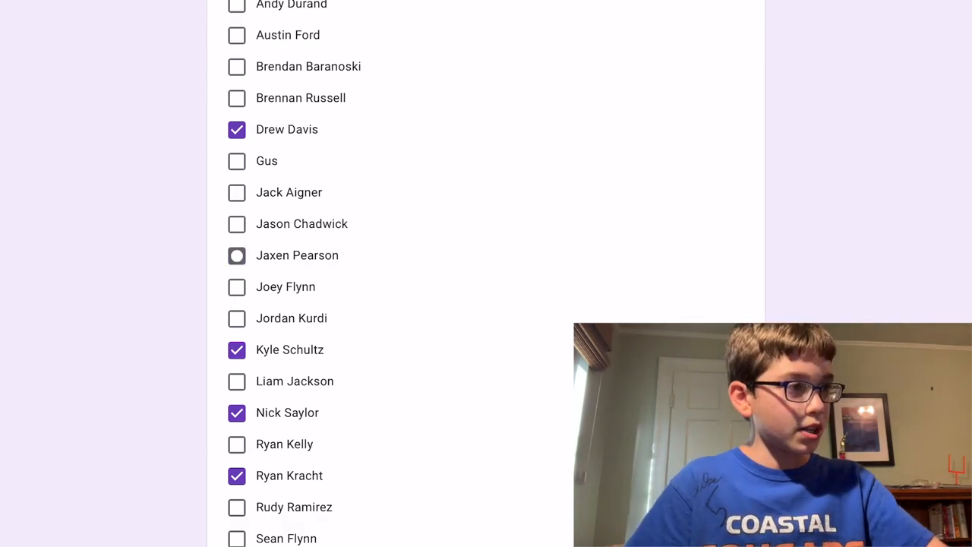
Check Jaxen Pearson and Brennan Russell, bringing the AL All-Star picks to six.
{"action": "left_click", "coordinate": [237, 256]}
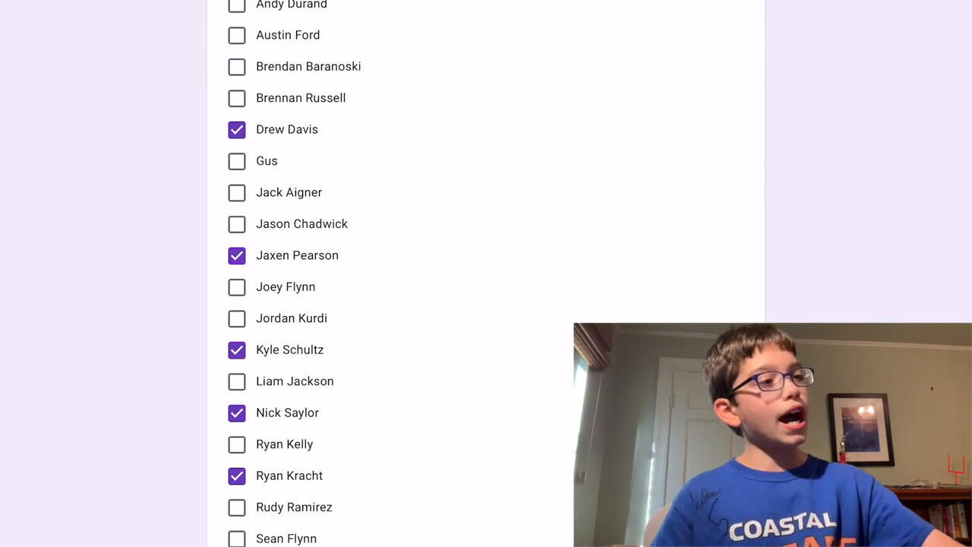
{"action": "left_click", "coordinate": [237, 97]}
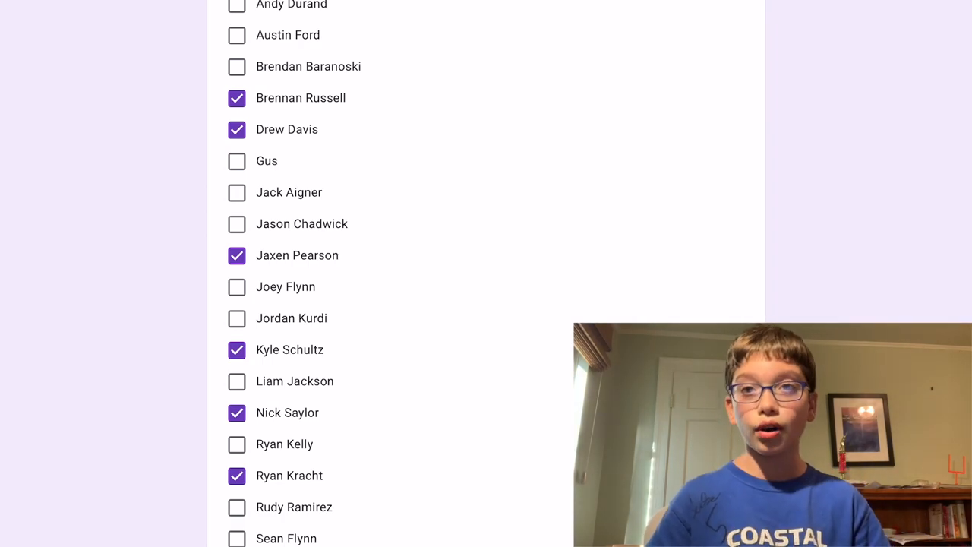
Scroll to the NL All-Stars question and check Chris Cheetam and the next NL pick.
{"action": "scroll", "scroll_direction": "down", "scroll_amount": 3}
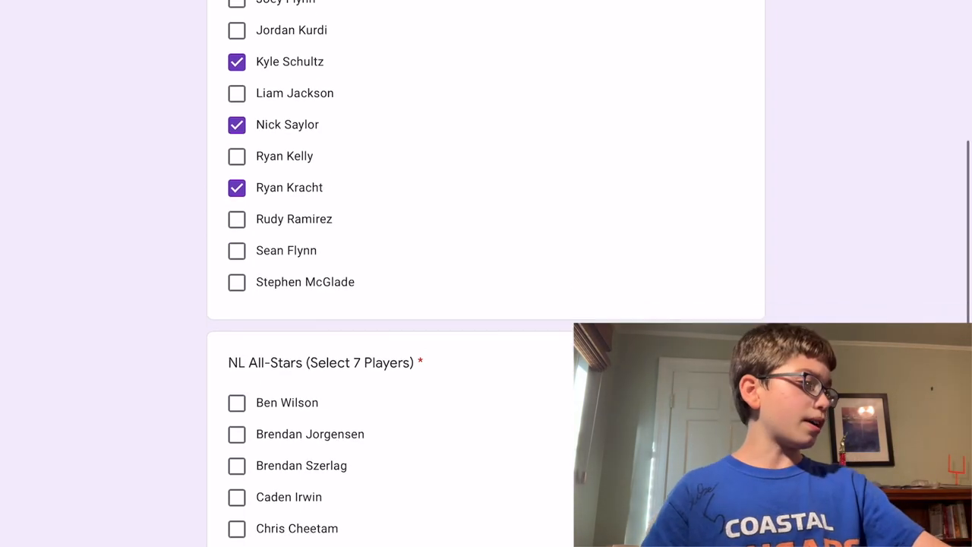
{"action": "scroll", "scroll_direction": "down", "scroll_amount": 3}
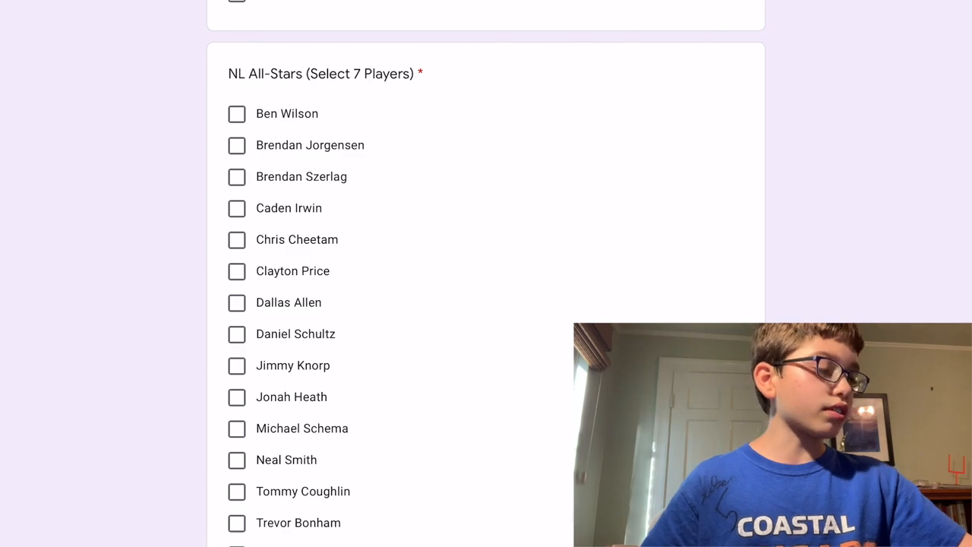
{"action": "left_click", "coordinate": [237, 240]}
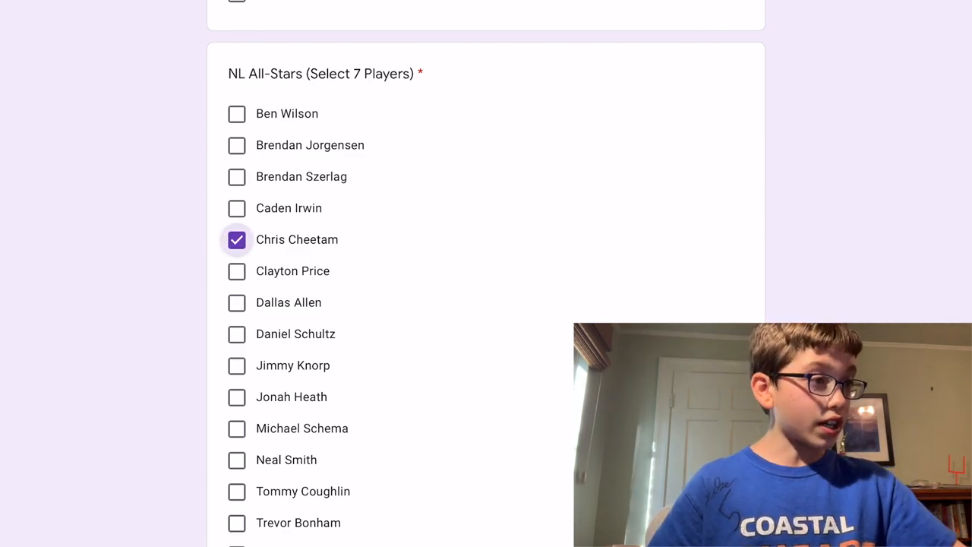
{"action": "left_click", "coordinate": [237, 396]}
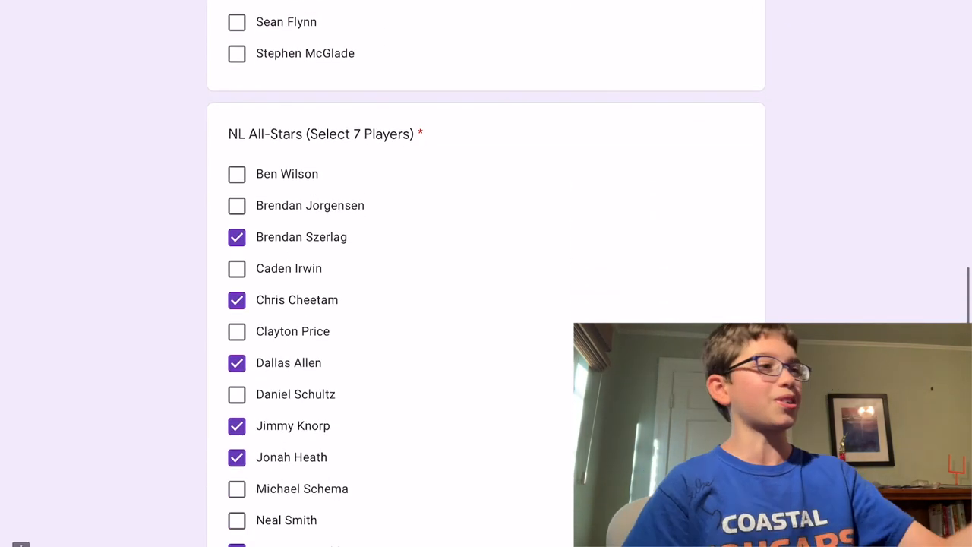
Scroll past the NL list so the Submit button is visible at the end of the ballot.
{"action": "scroll", "scroll_direction": "down", "scroll_amount": 3}
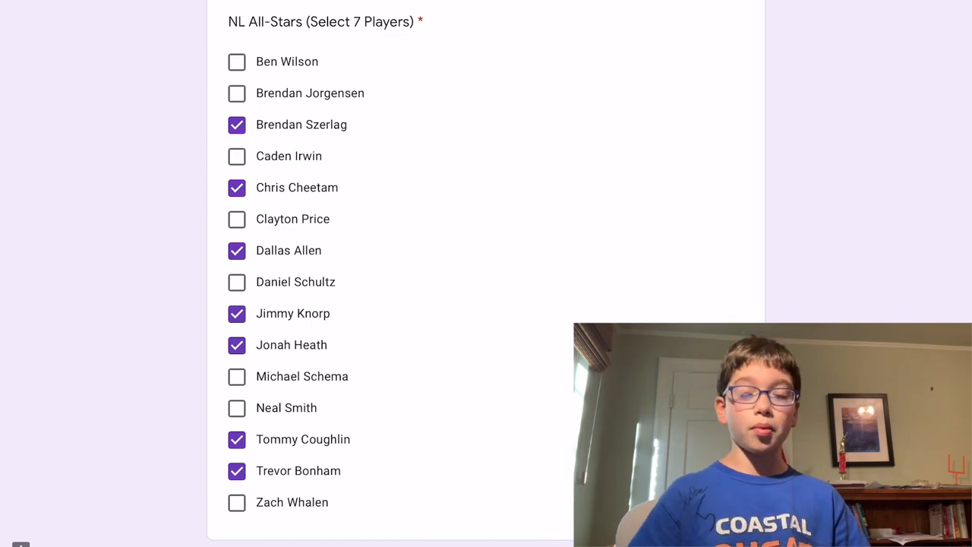
{"action": "scroll", "scroll_direction": "down", "scroll_amount": 3}
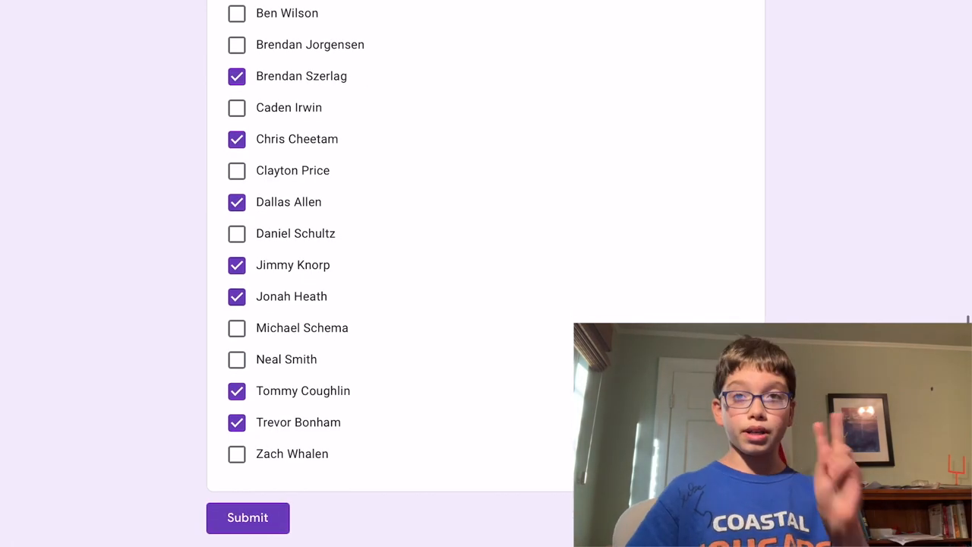